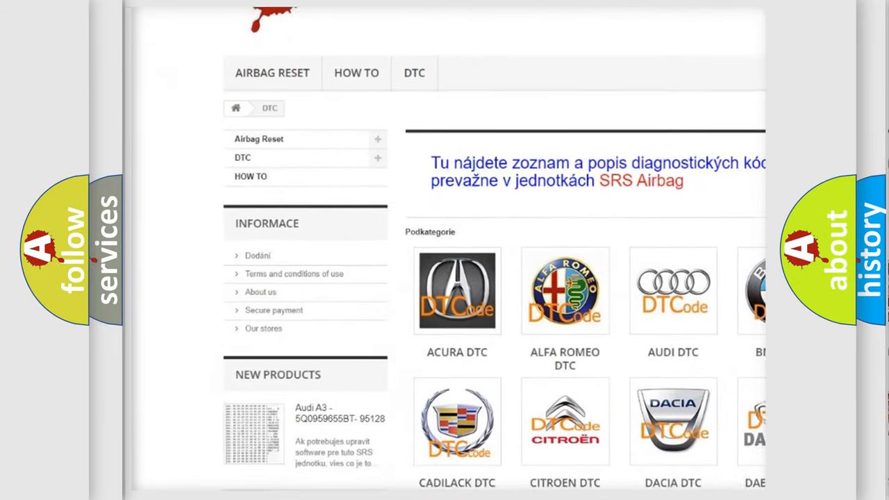
pyautogui.scroll(-3)
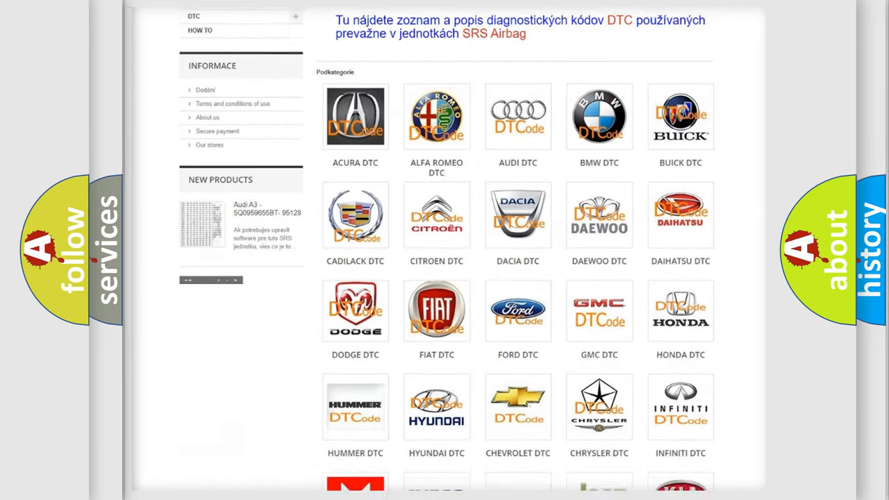
pyautogui.scroll(-3)
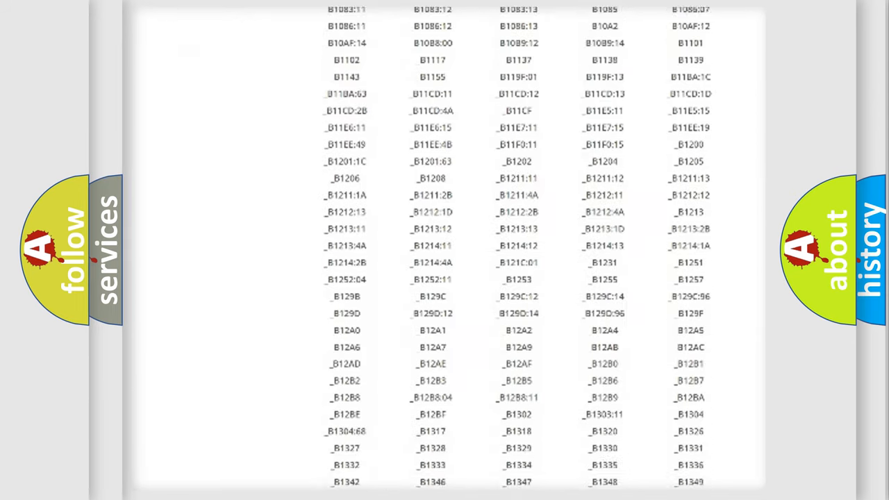
pyautogui.scroll(-3)
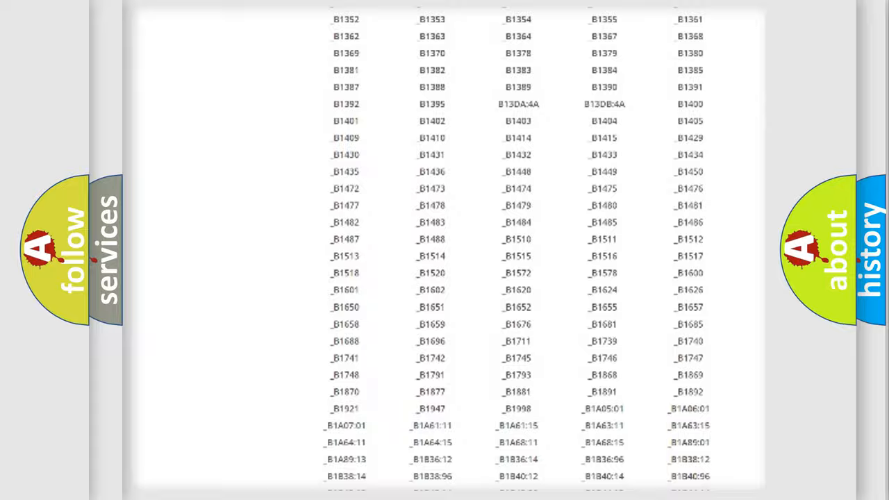